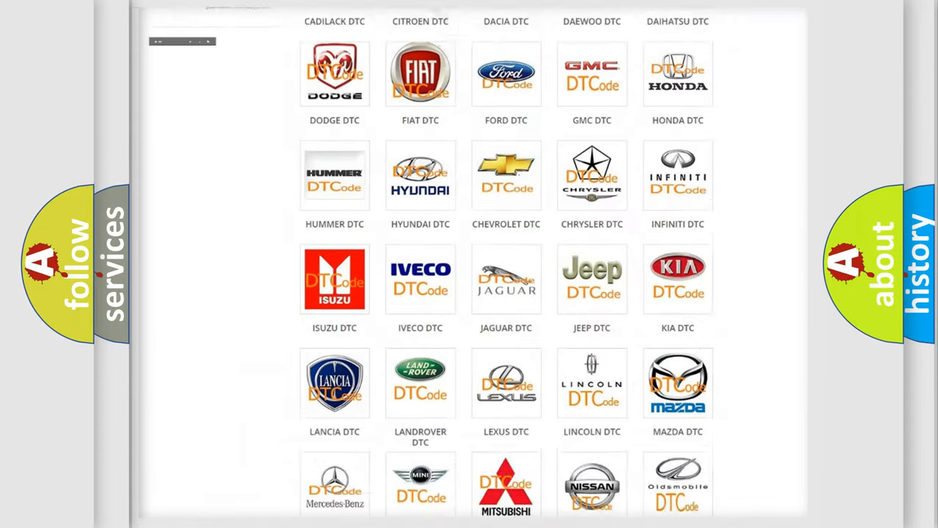
# - Open the Jeep DTC page from the brand grid and skim its code subcategories list
pyautogui.scroll(3)
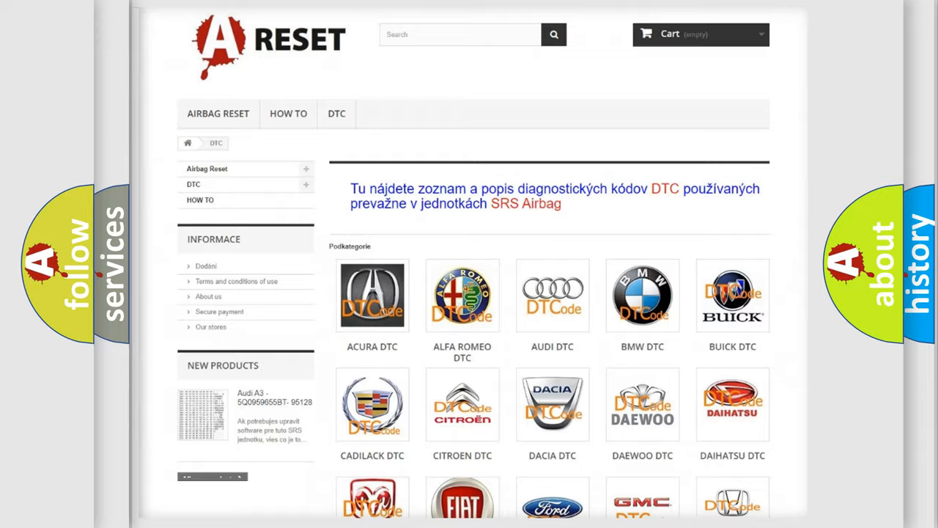
pyautogui.scroll(-3)
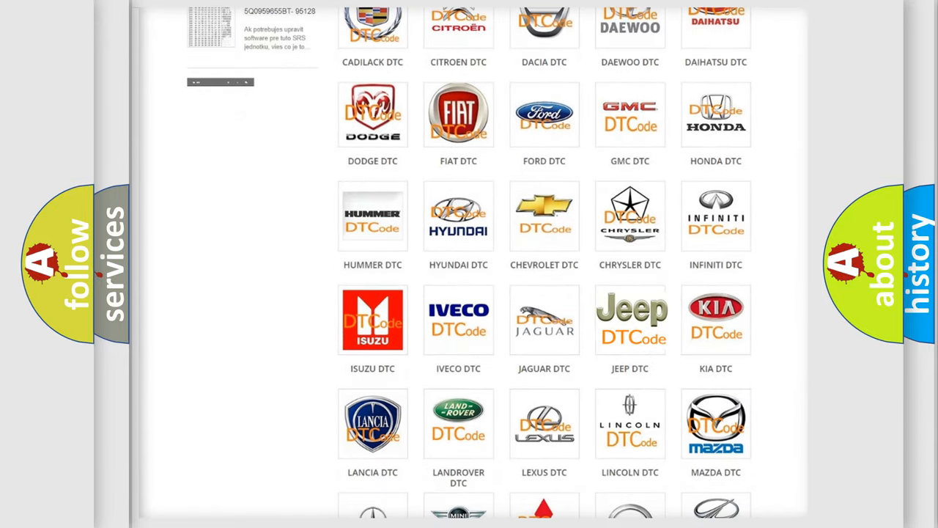
pyautogui.click(631, 320)
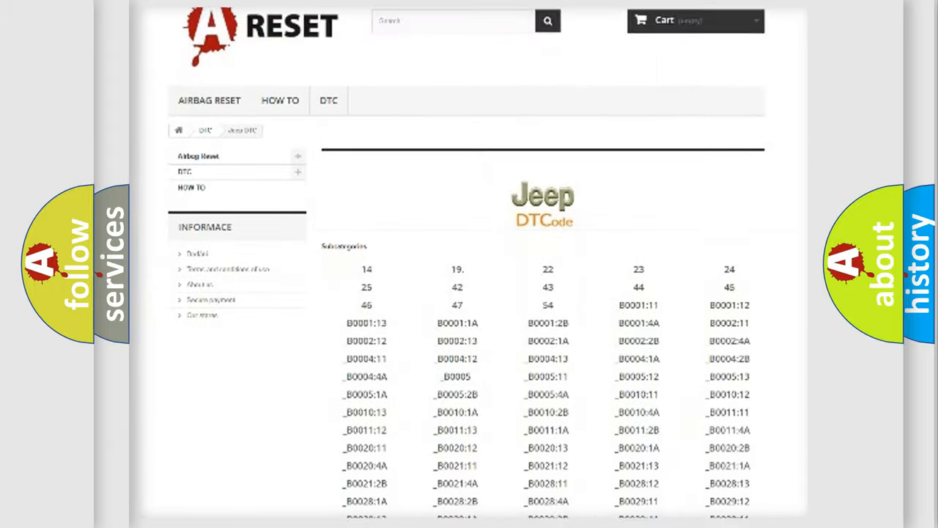
pyautogui.scroll(-3)
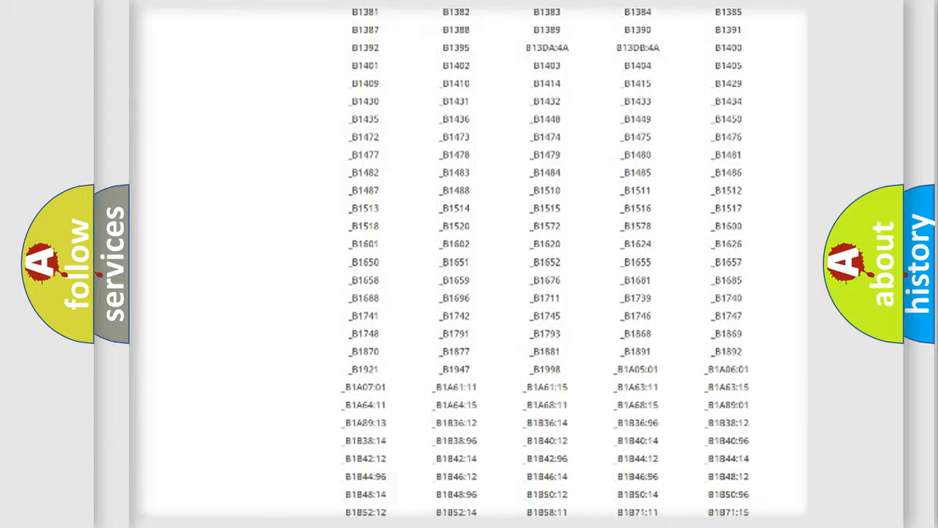
pyautogui.scroll(3)
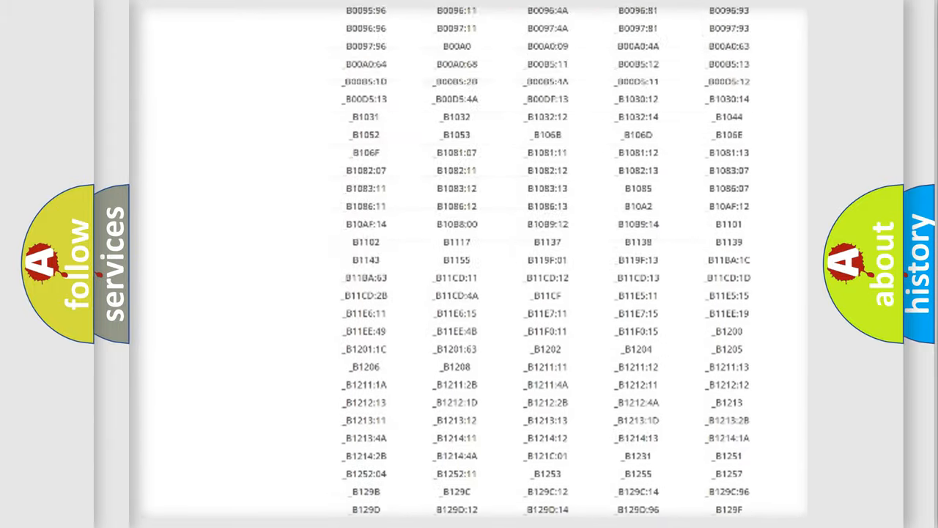
pyautogui.scroll(3)
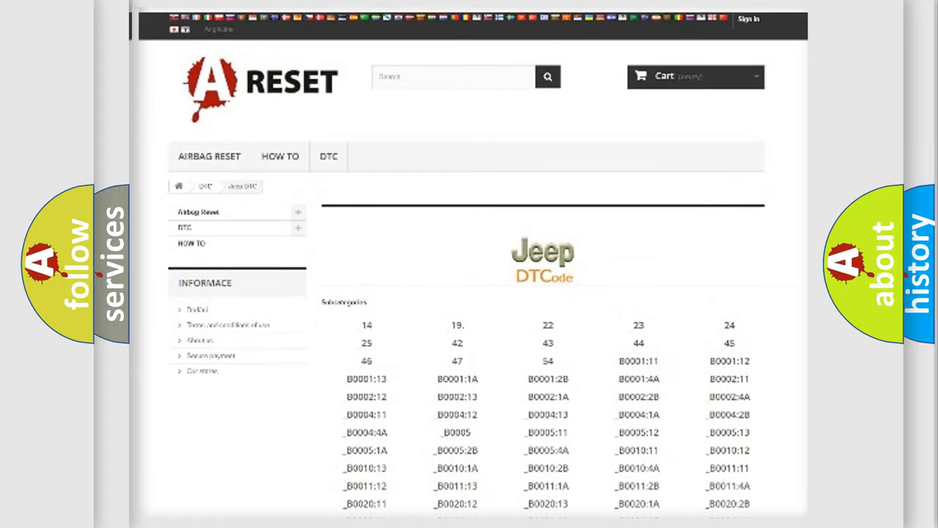